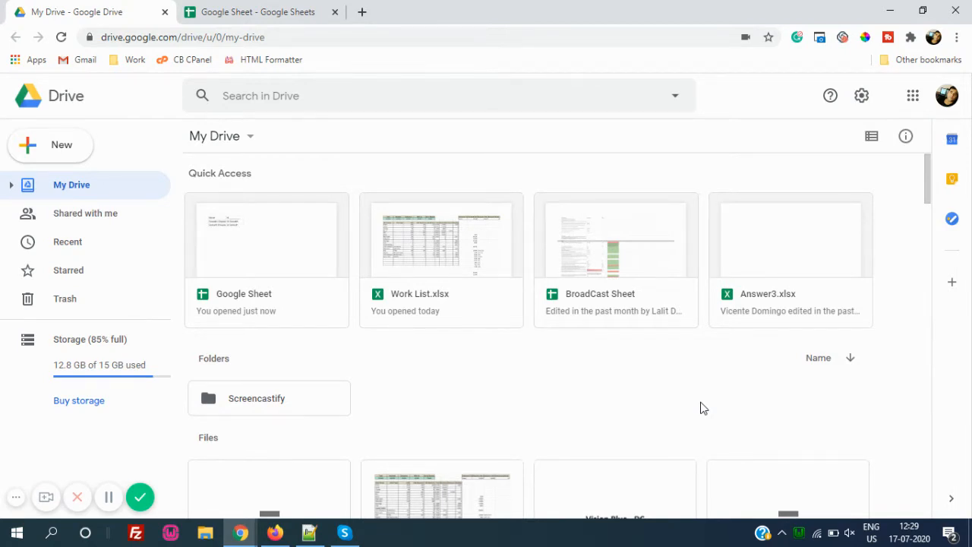
{"action": "mouse_move", "coordinate": [317, 146]}
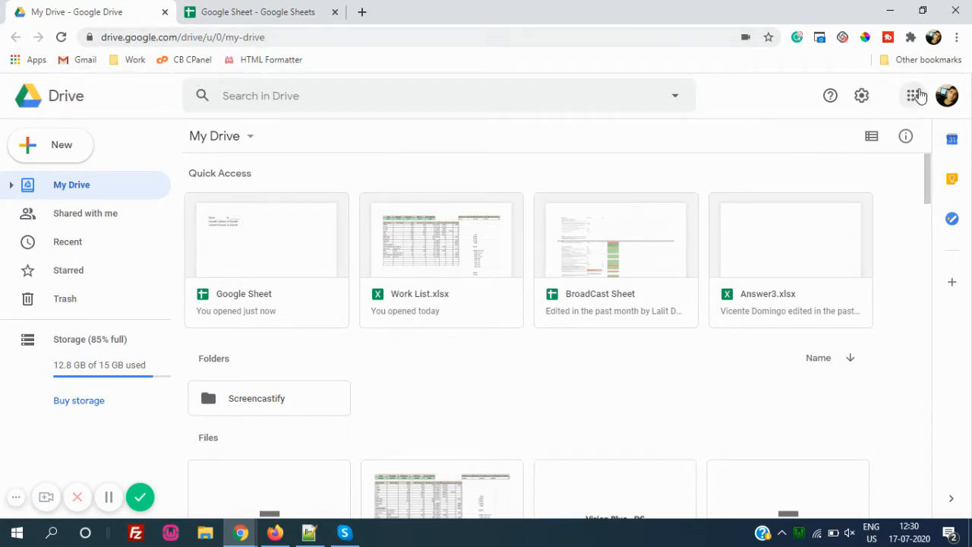
View cell B3's edit history to see its previous greeting, then select cell F4
{"action": "left_click", "coordinate": [912, 95]}
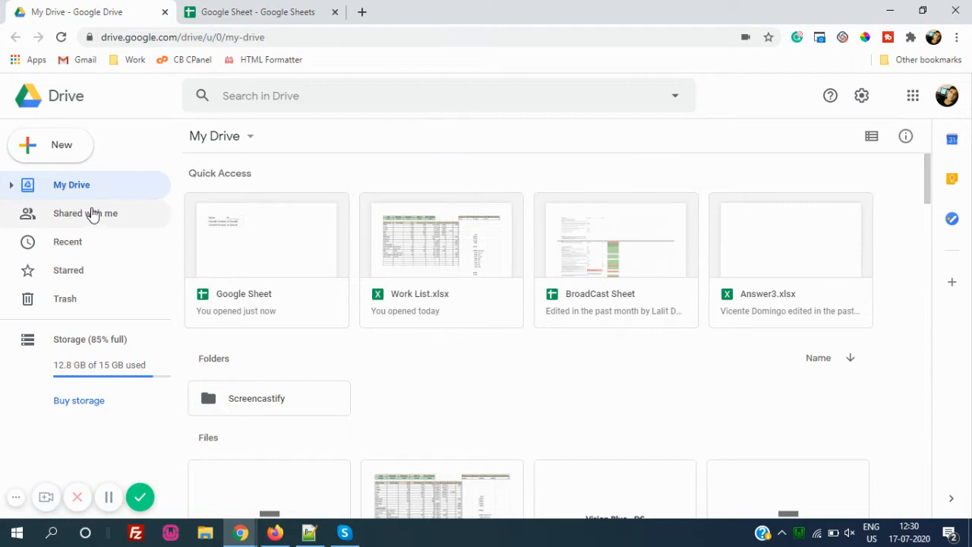
{"action": "left_click", "coordinate": [50, 144]}
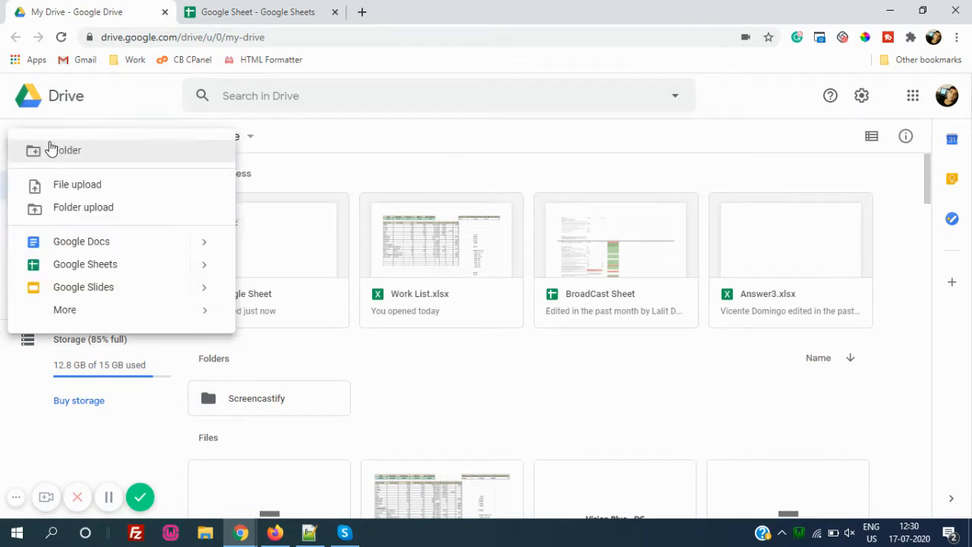
{"action": "mouse_move", "coordinate": [85, 263]}
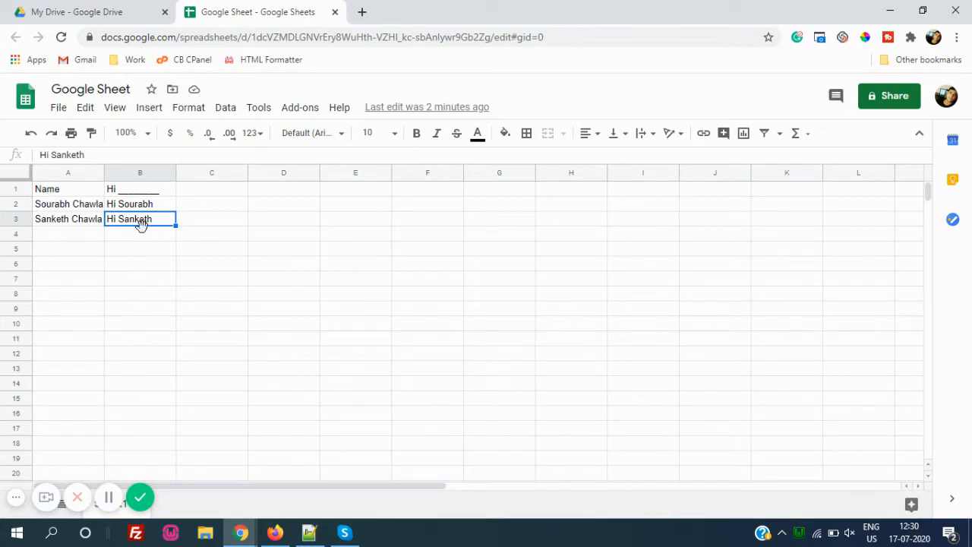
{"action": "mouse_move", "coordinate": [235, 302]}
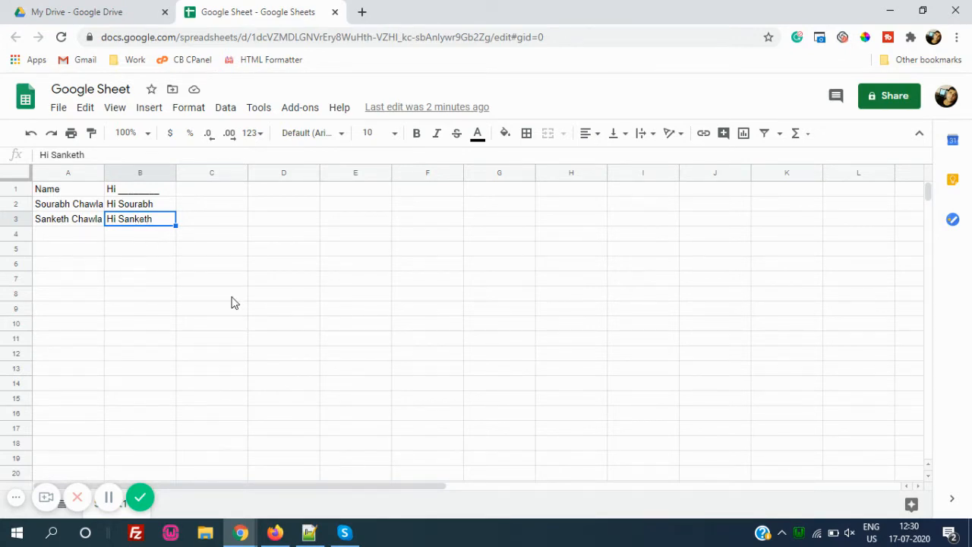
{"action": "mouse_move", "coordinate": [235, 227]}
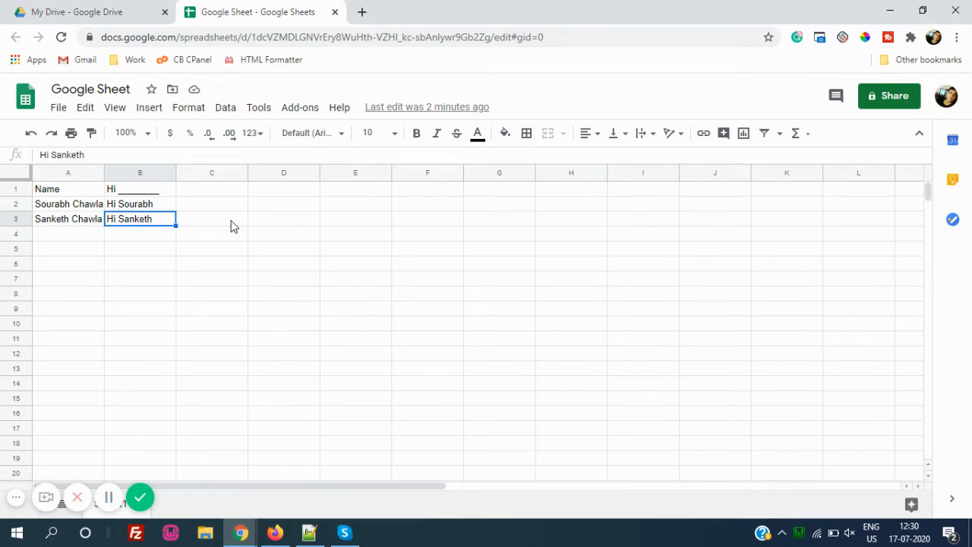
{"action": "mouse_move", "coordinate": [162, 224]}
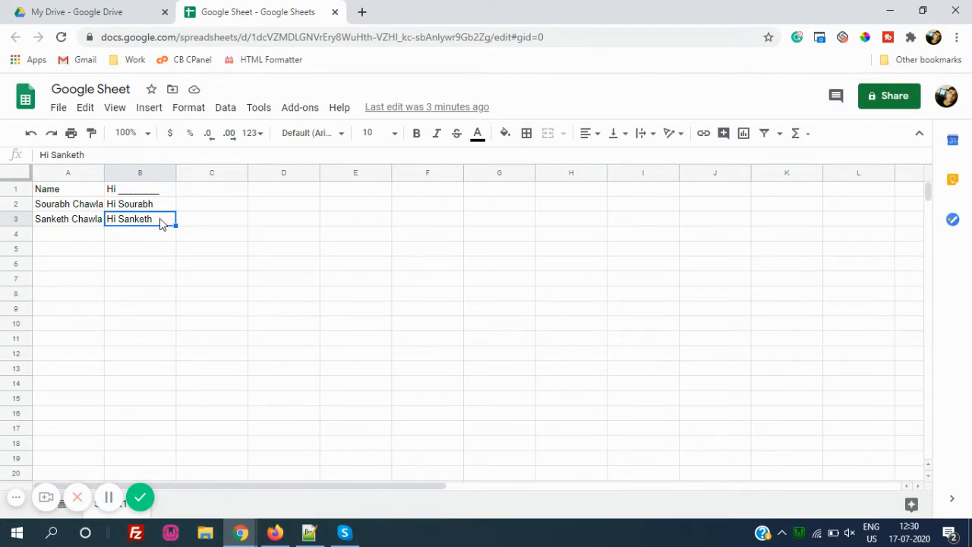
{"action": "right_click", "coordinate": [141, 219]}
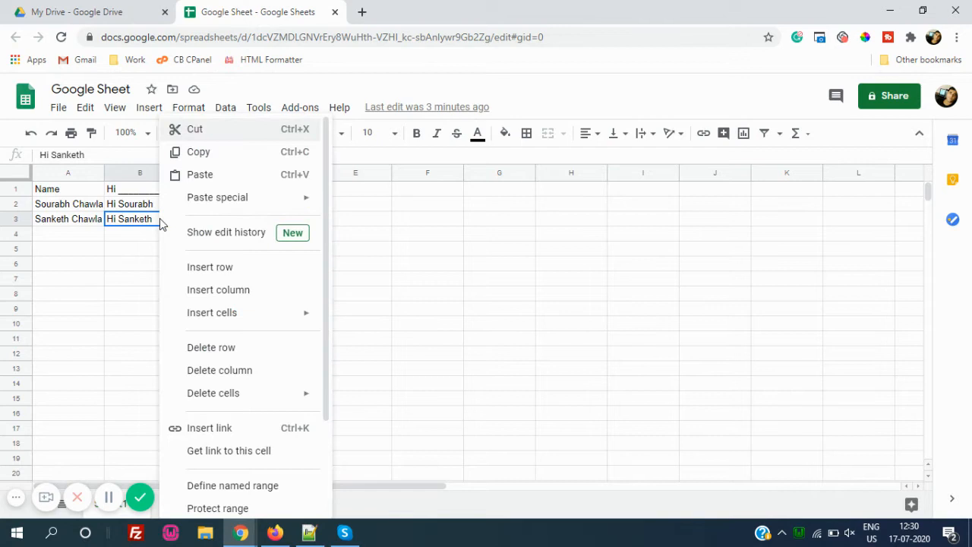
{"action": "mouse_move", "coordinate": [147, 229]}
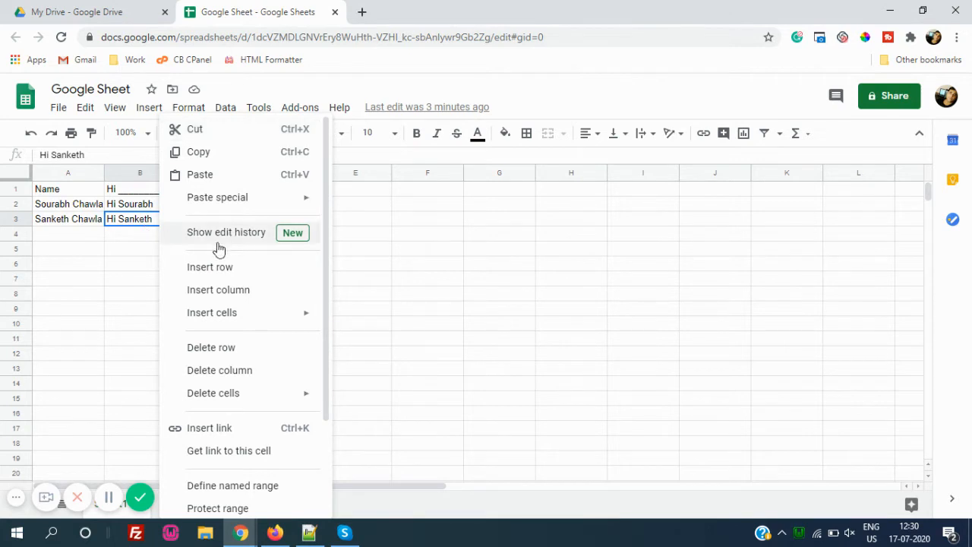
{"action": "mouse_move", "coordinate": [293, 244]}
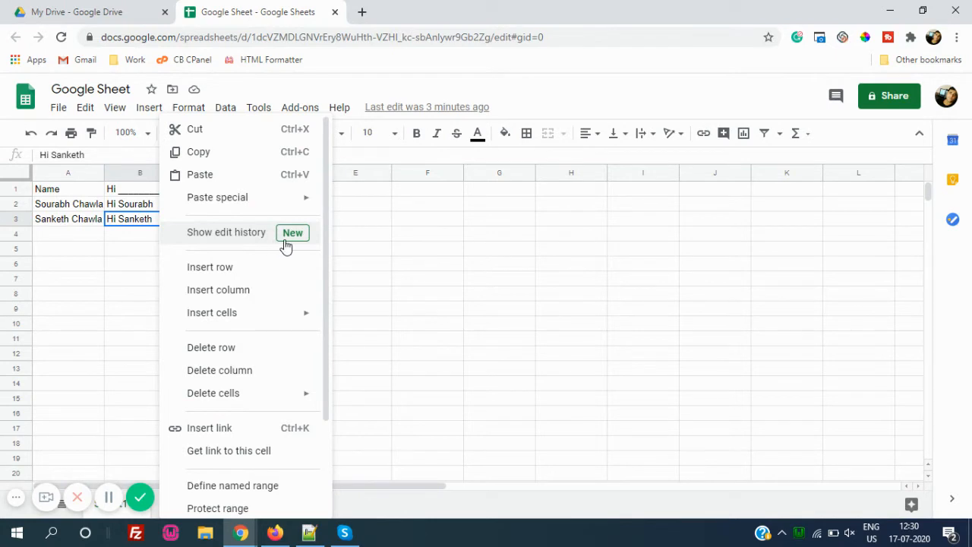
{"action": "left_click", "coordinate": [225, 231]}
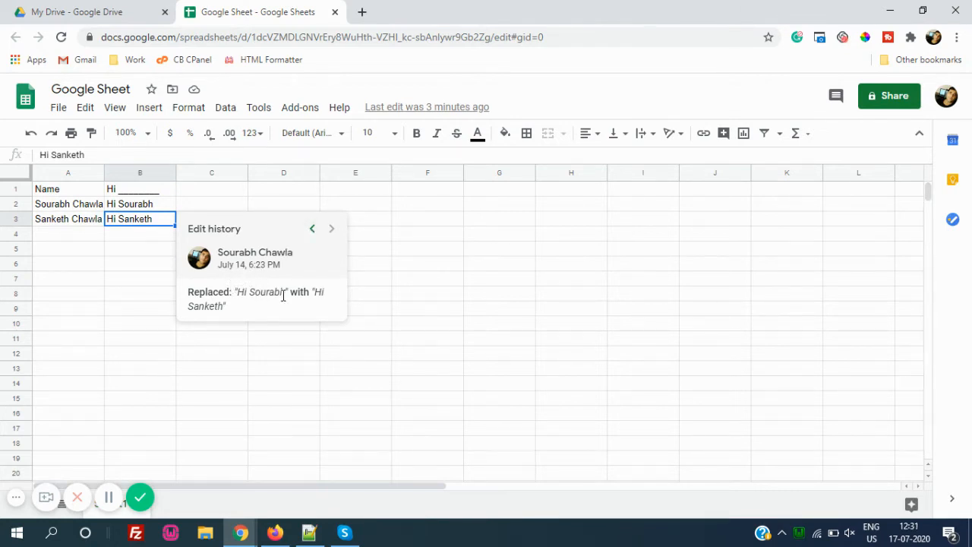
{"action": "mouse_move", "coordinate": [237, 313]}
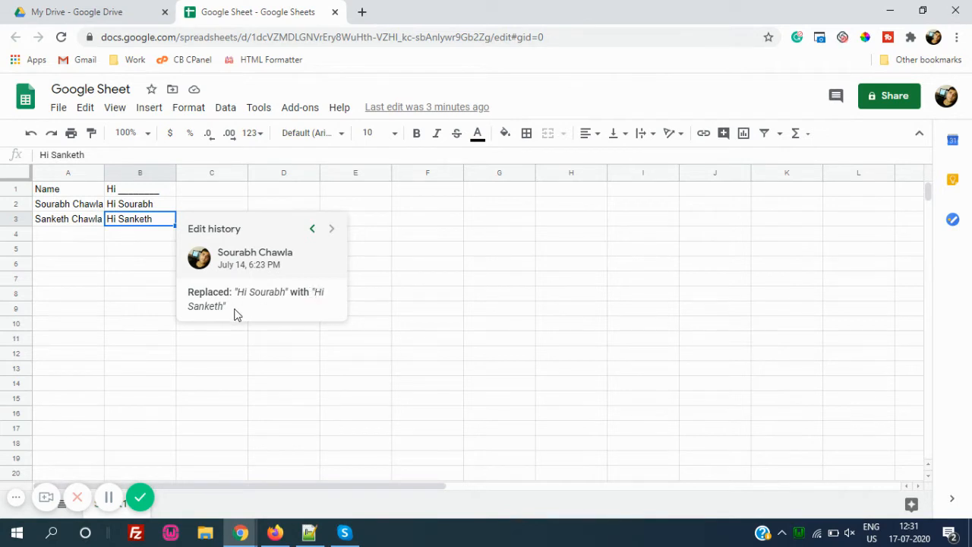
{"action": "left_click", "coordinate": [312, 227]}
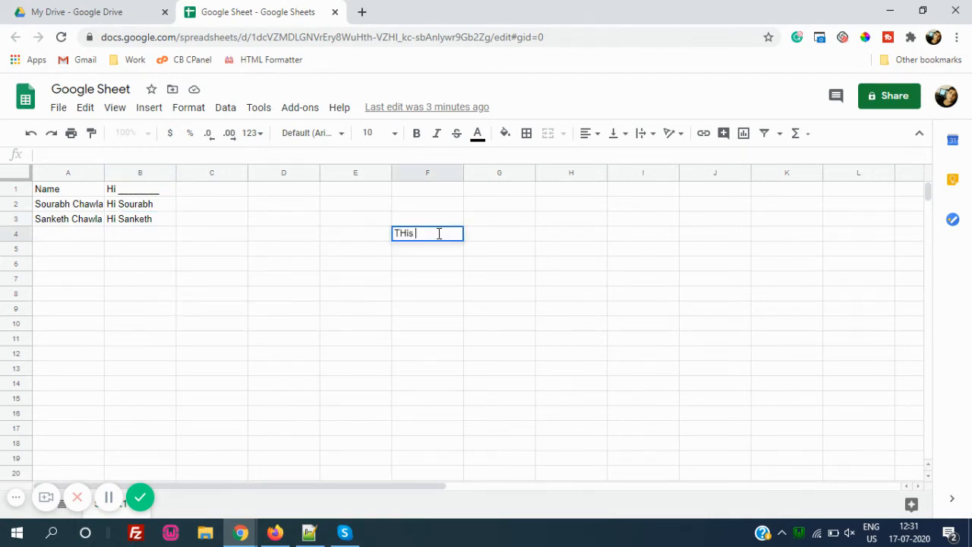
Fill F4 with 'THis is my test cell', then overwrite it as 'I have change the text in this cell'
{"action": "type", "text": "is my test"}
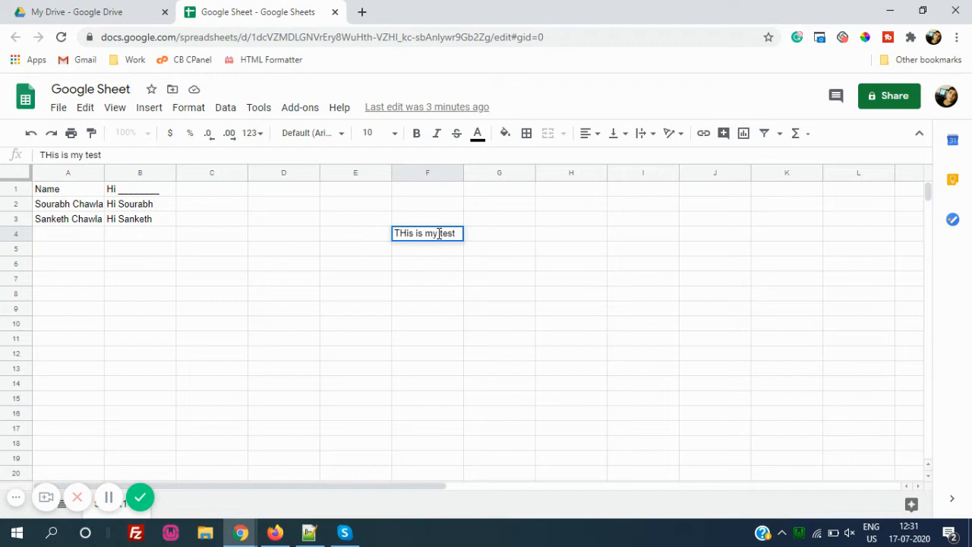
{"action": "type", "text": "cell"}
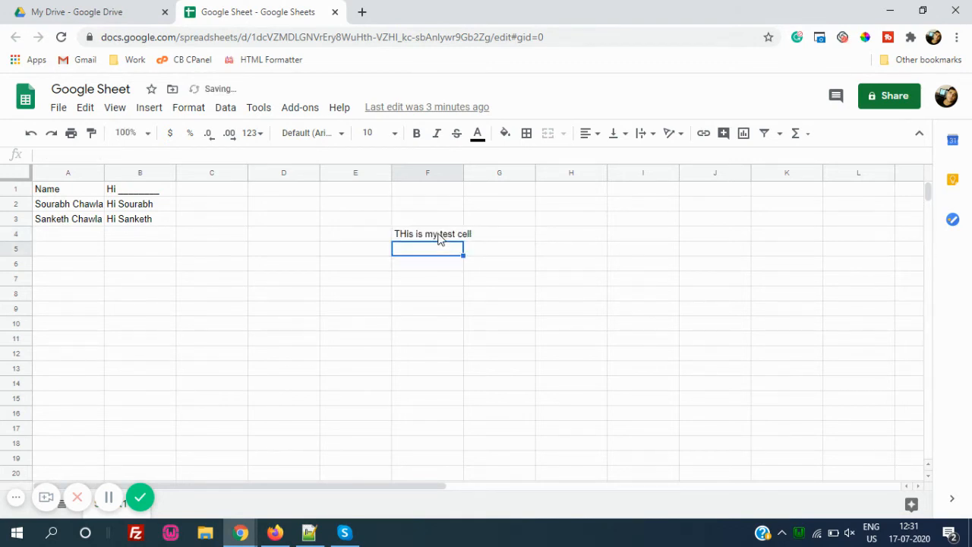
{"action": "left_click", "coordinate": [426, 233]}
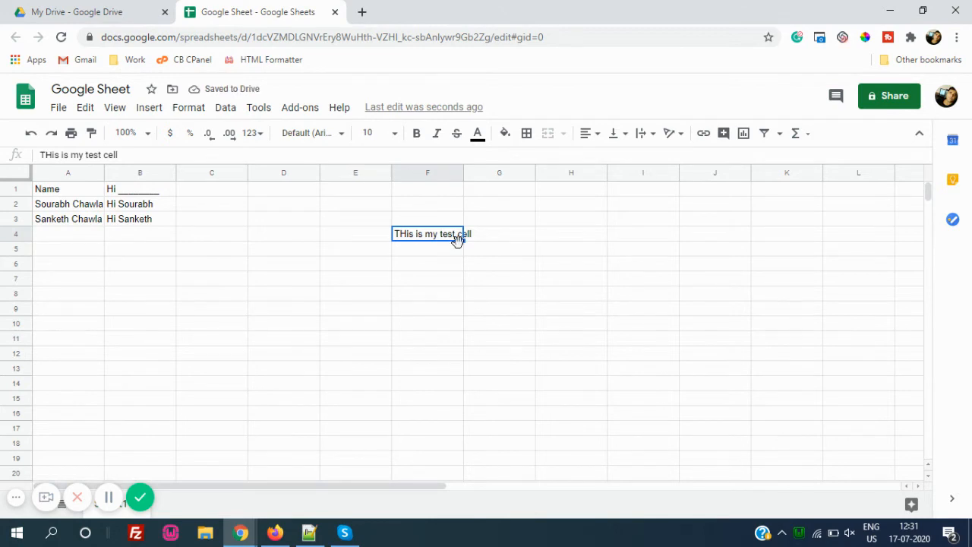
{"action": "type", "text": "I have"}
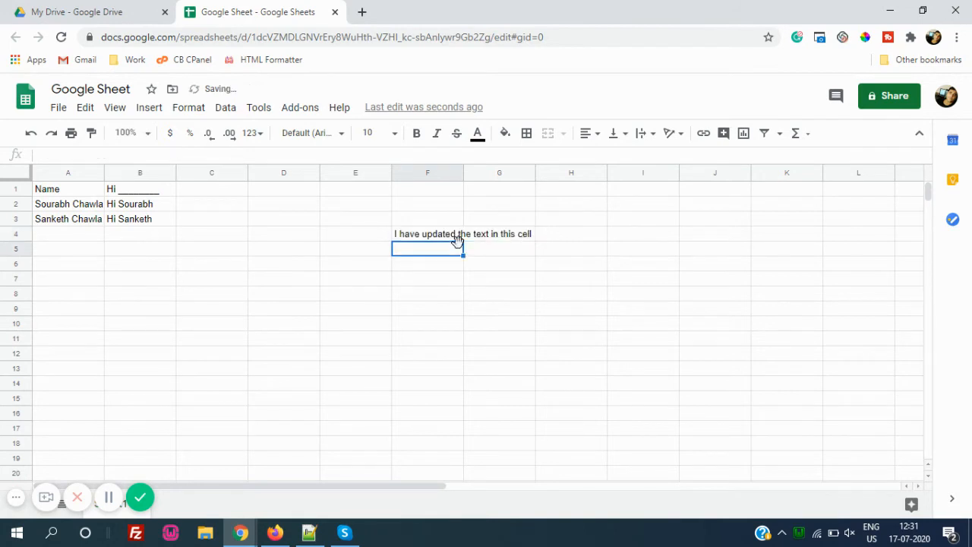
{"action": "left_click", "coordinate": [426, 218]}
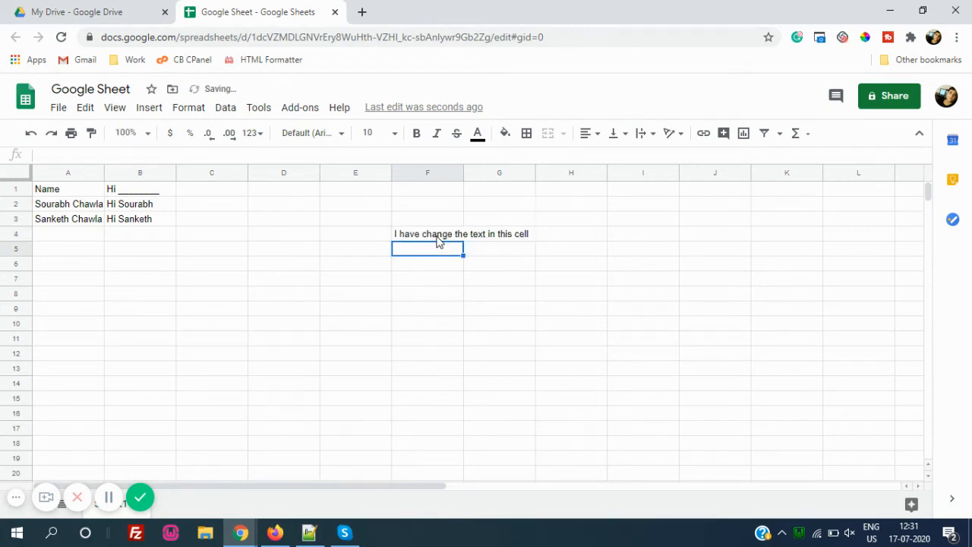
Open cell F4's edit history and browse back to its earliest edits
{"action": "right_click", "coordinate": [427, 249]}
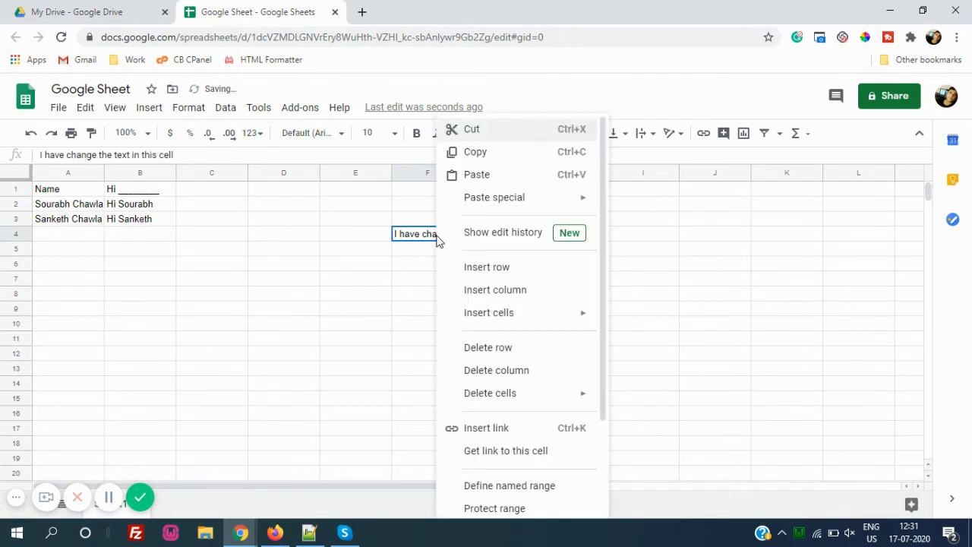
{"action": "left_click", "coordinate": [503, 232]}
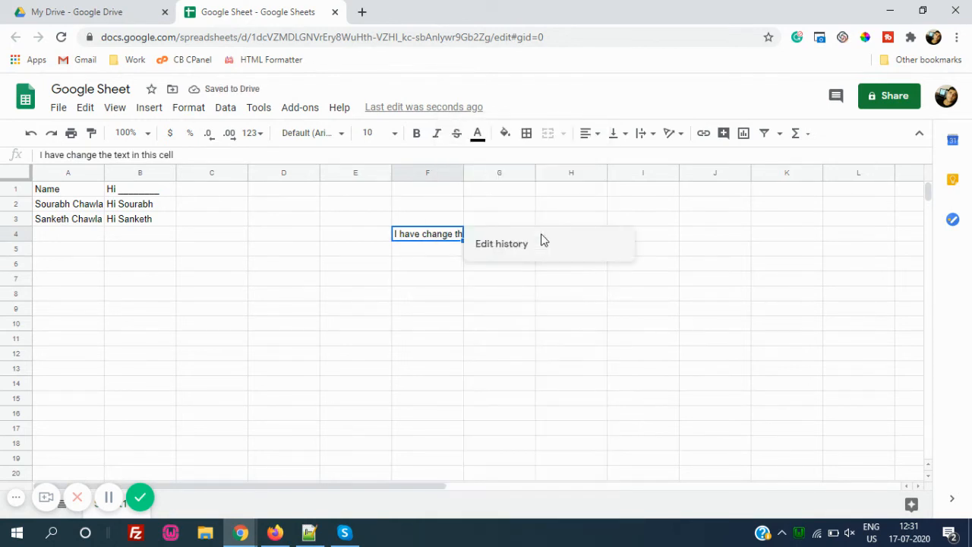
{"action": "left_click", "coordinate": [501, 243]}
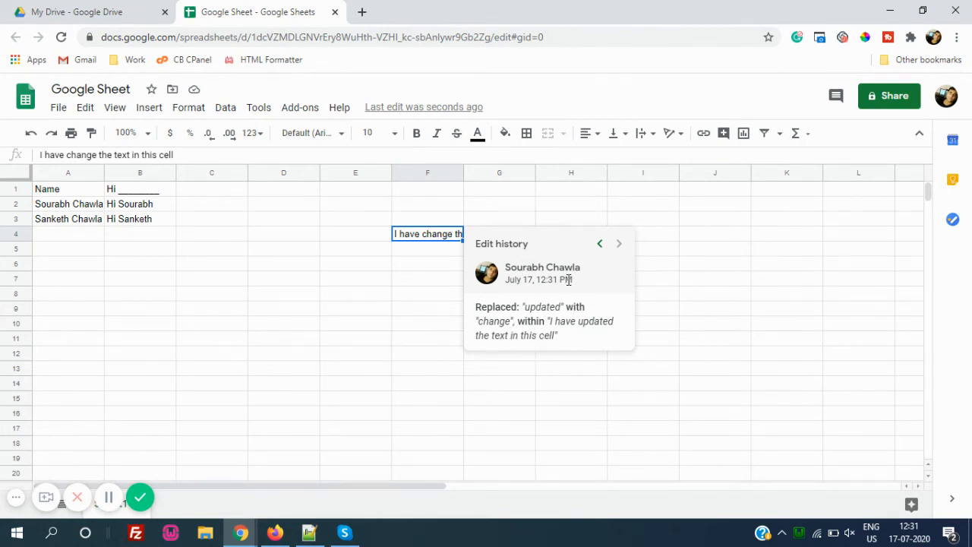
{"action": "left_click", "coordinate": [599, 243]}
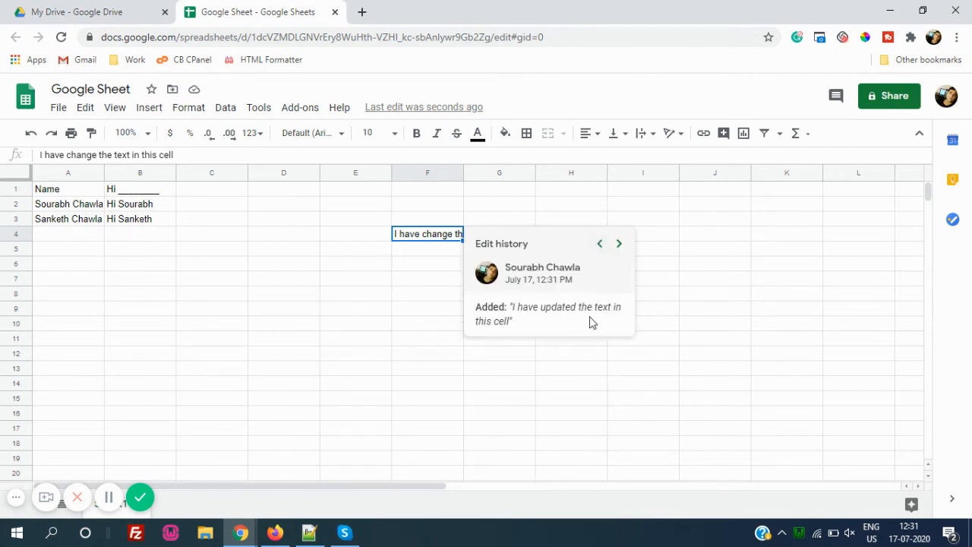
{"action": "left_click", "coordinate": [599, 243]}
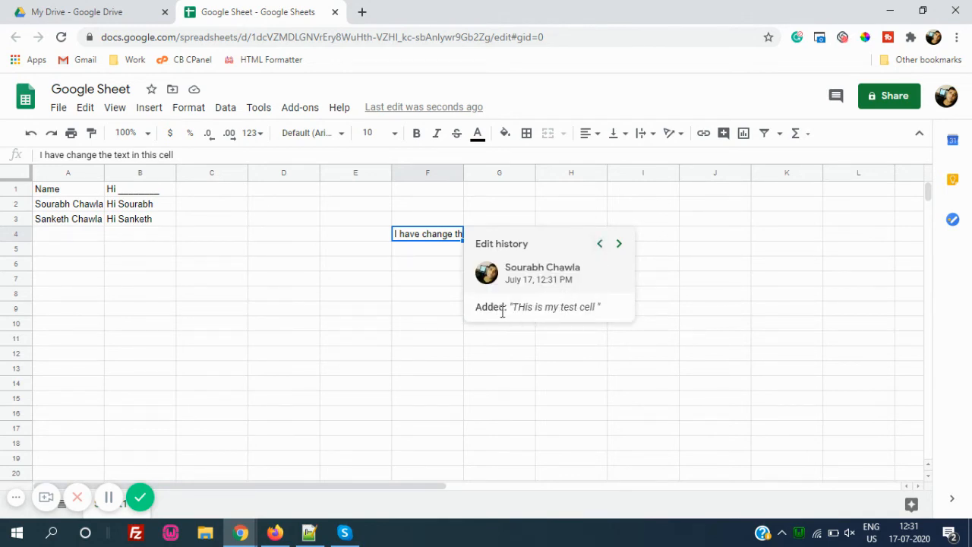
{"action": "left_click", "coordinate": [619, 243]}
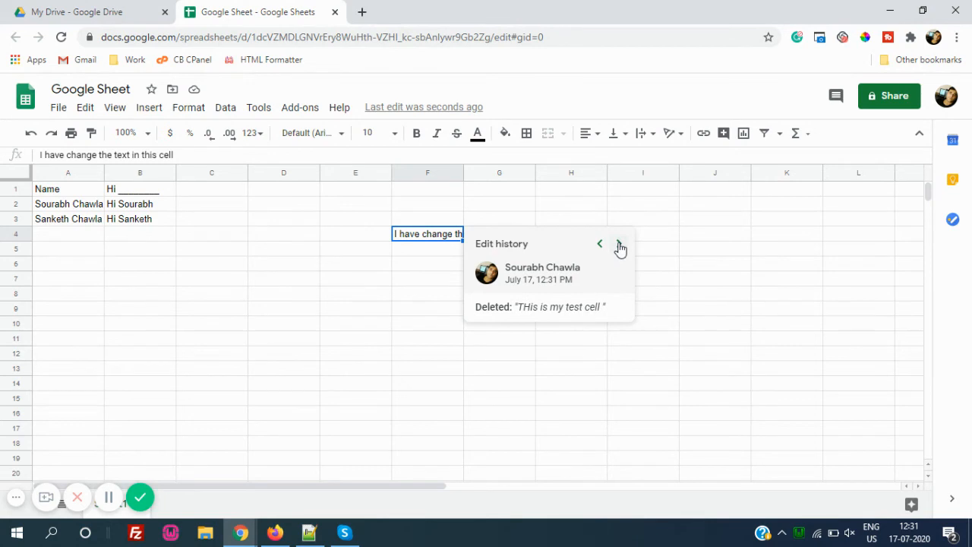
{"action": "left_click", "coordinate": [619, 244]}
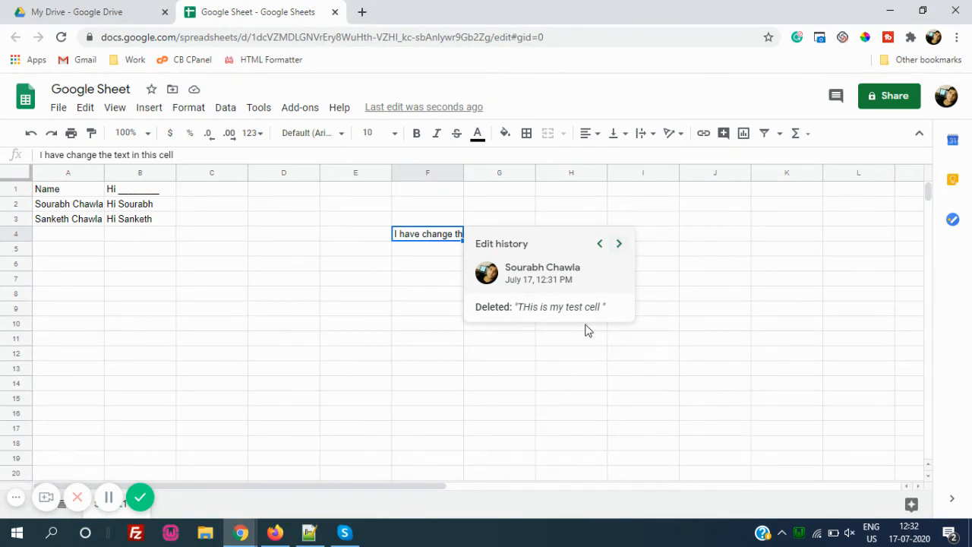
Step from F4's first added text to the 'updated'-to-'change' replacement, then close the history
{"action": "left_click", "coordinate": [599, 244]}
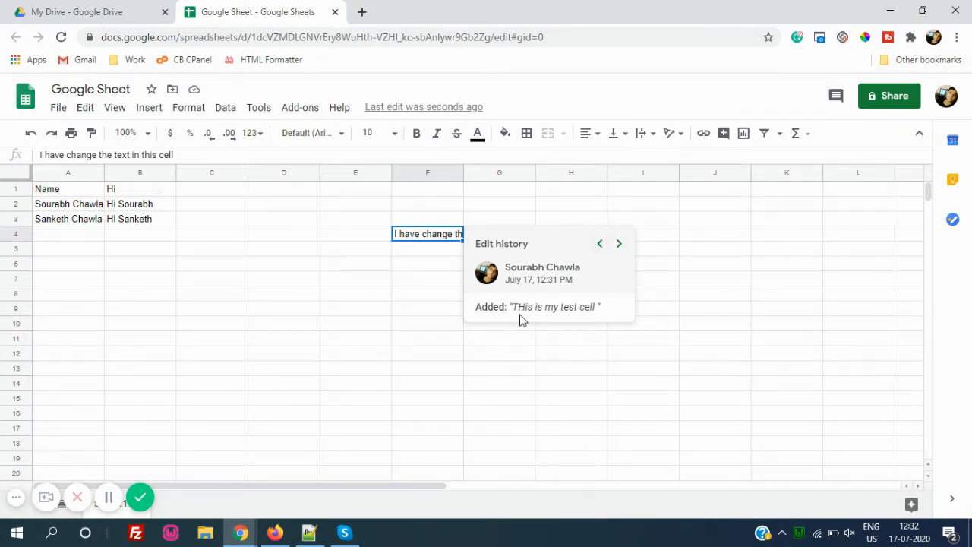
{"action": "left_click", "coordinate": [619, 243]}
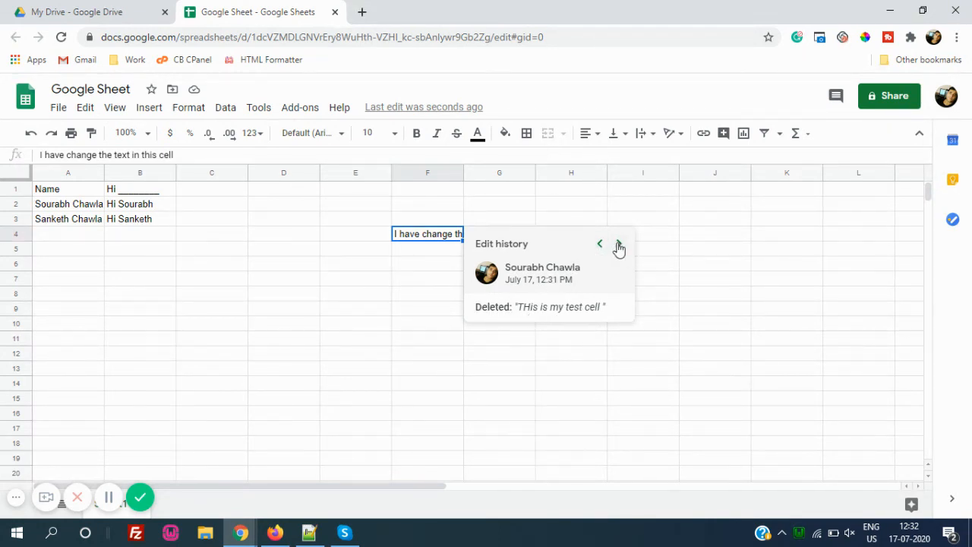
{"action": "mouse_move", "coordinate": [619, 243]}
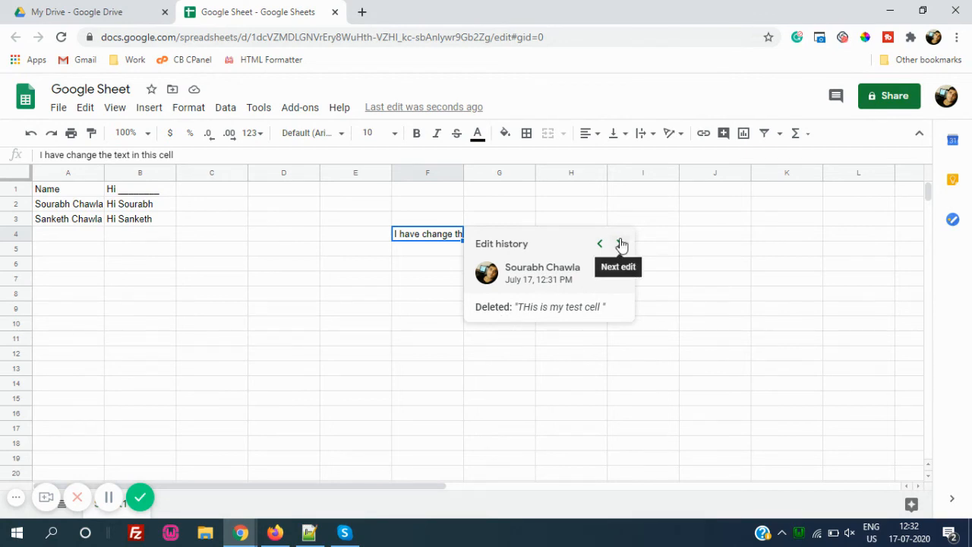
{"action": "left_click", "coordinate": [619, 243]}
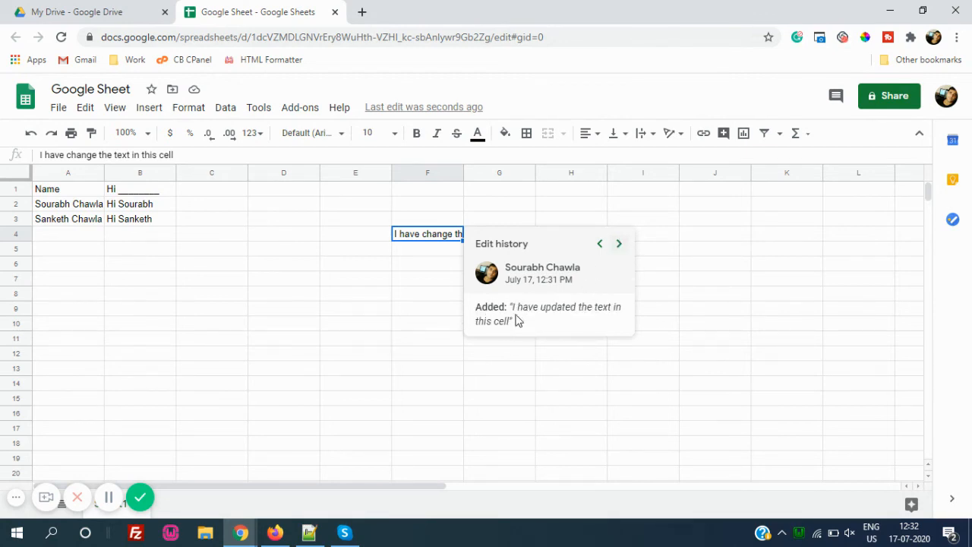
{"action": "left_click", "coordinate": [618, 242]}
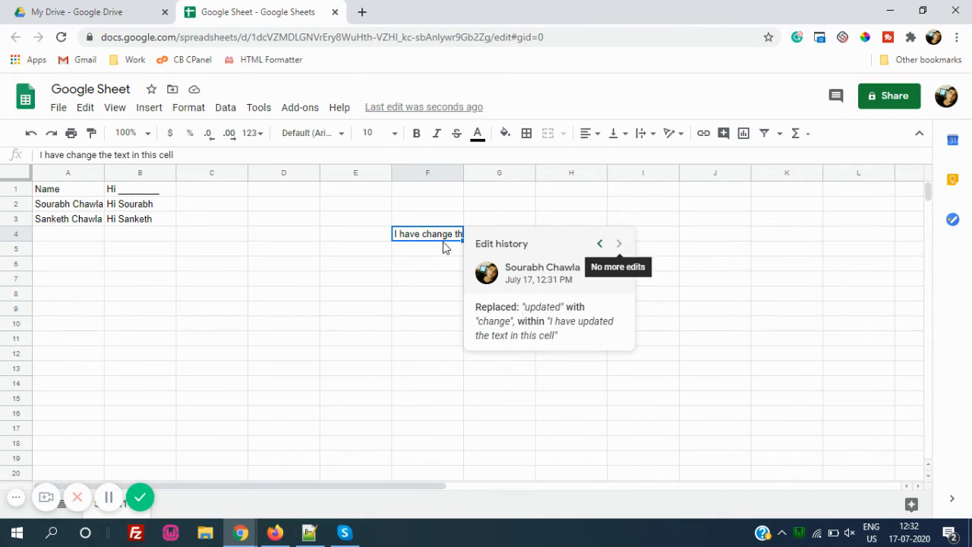
{"action": "left_click", "coordinate": [427, 248]}
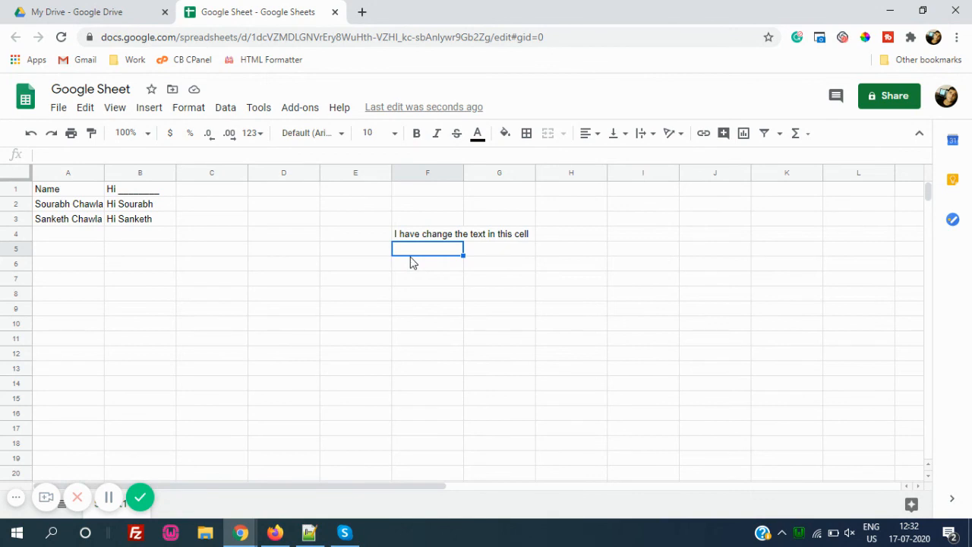
{"action": "mouse_move", "coordinate": [173, 486]}
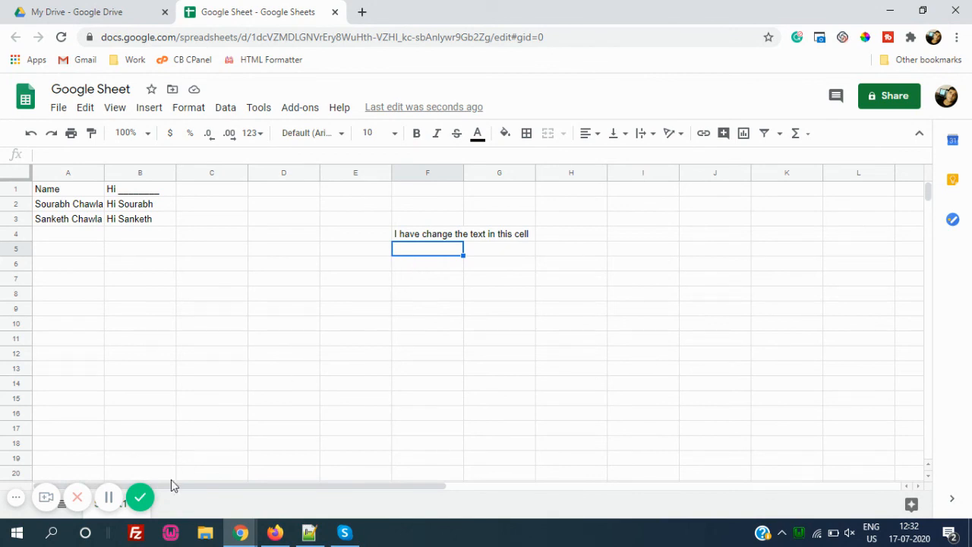